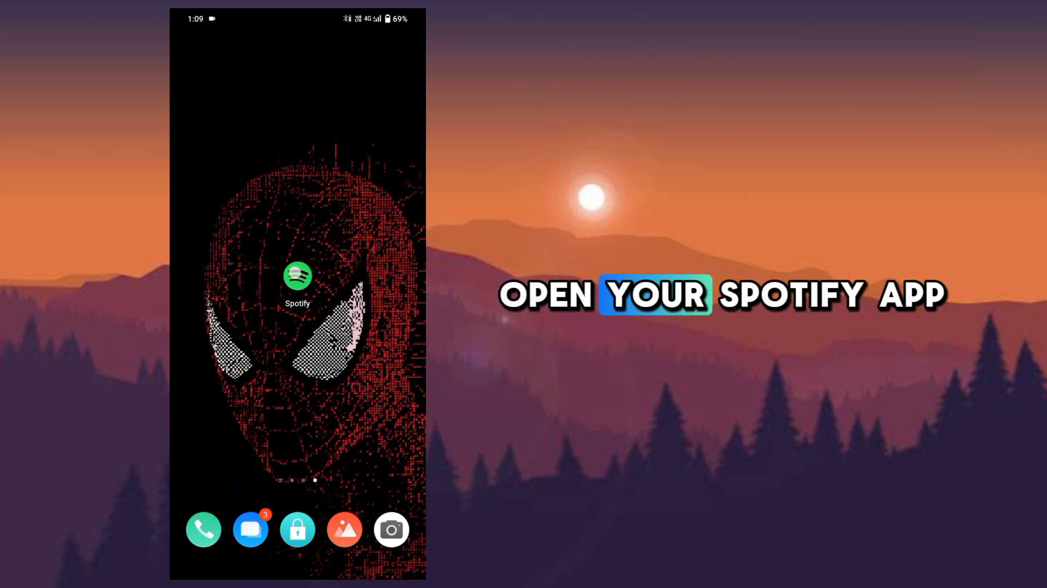
# Step: Launch Spotify from the phone's home screen to reach its home feed
pyautogui.click(297, 282)
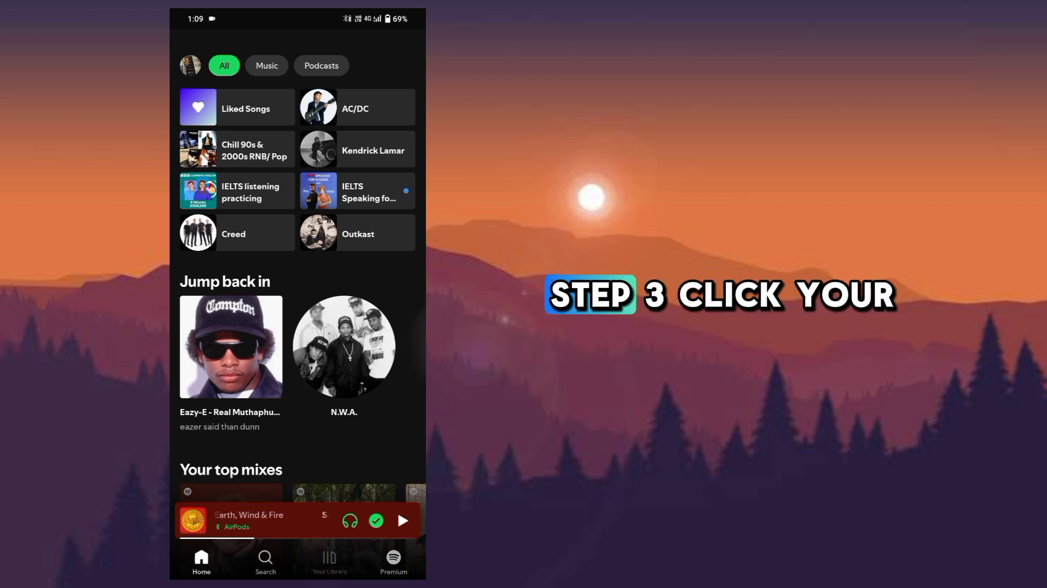
# Step: Go to Your Library and open the profile account menu
pyautogui.click(329, 562)
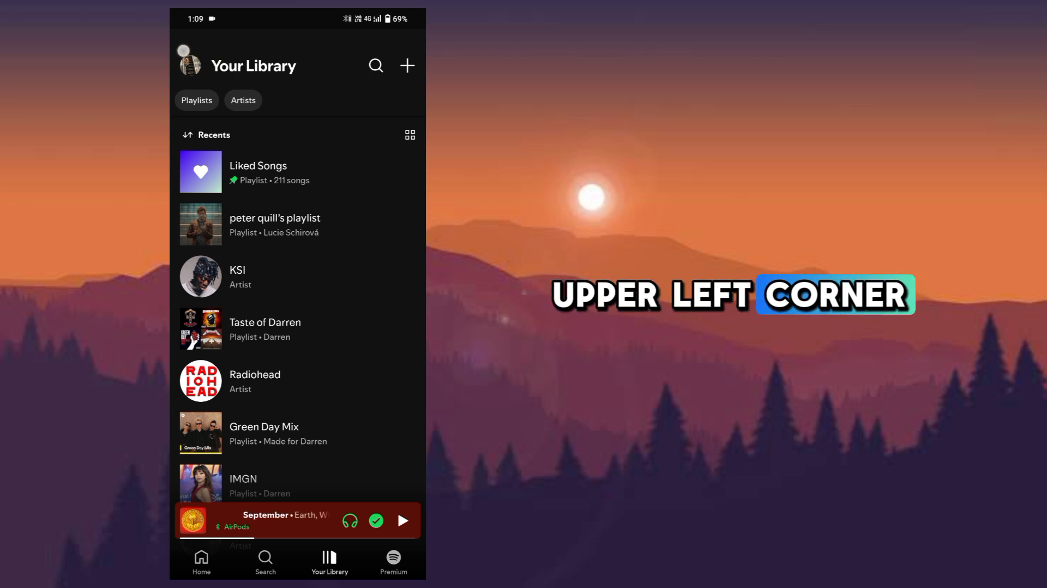
pyautogui.click(187, 64)
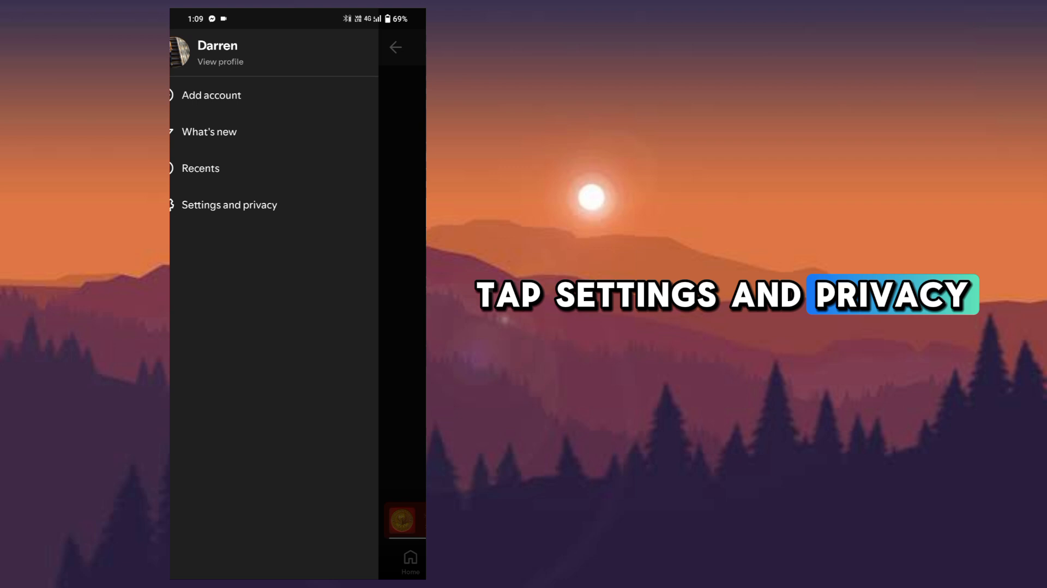
# Step: Open Settings and privacy, then the Privacy and social settings
pyautogui.click(229, 204)
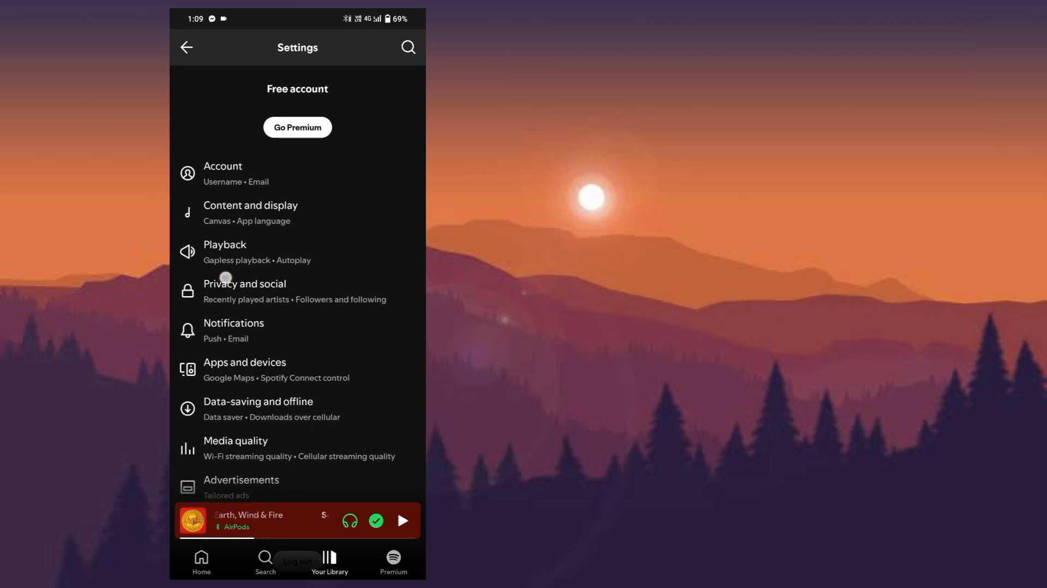
pyautogui.click(245, 283)
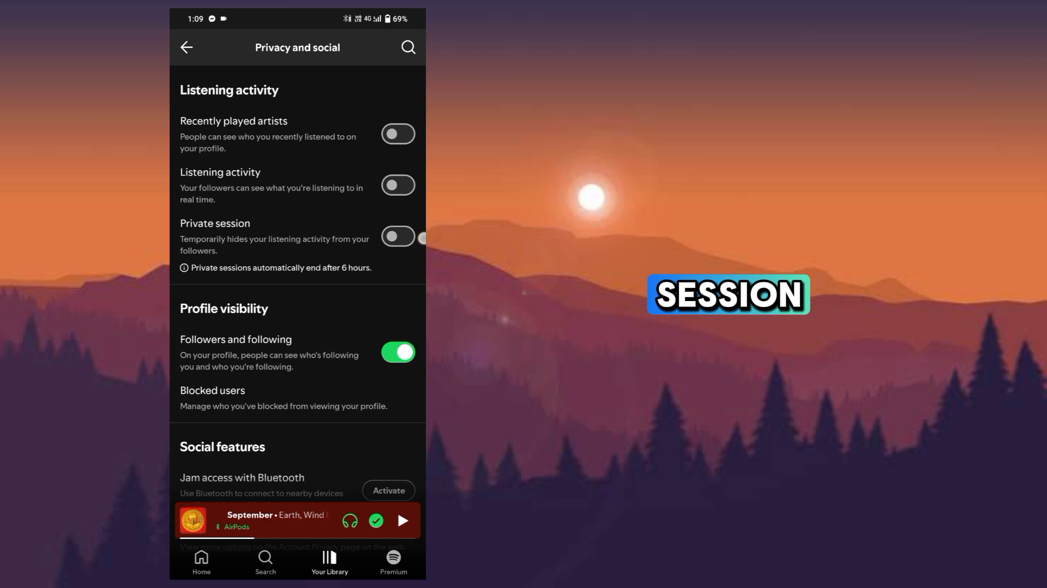
# Step: Go back from Privacy and social to the main Settings list
pyautogui.click(398, 237)
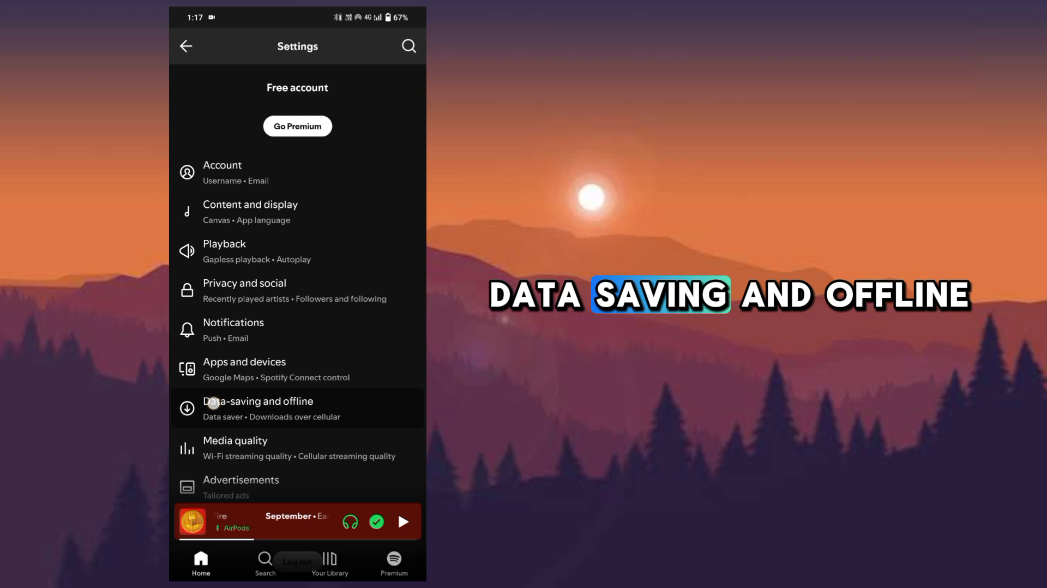
# Step: Open Data-saving and offline and scroll to Storage's Remove all downloads and Clear cache
pyautogui.click(258, 408)
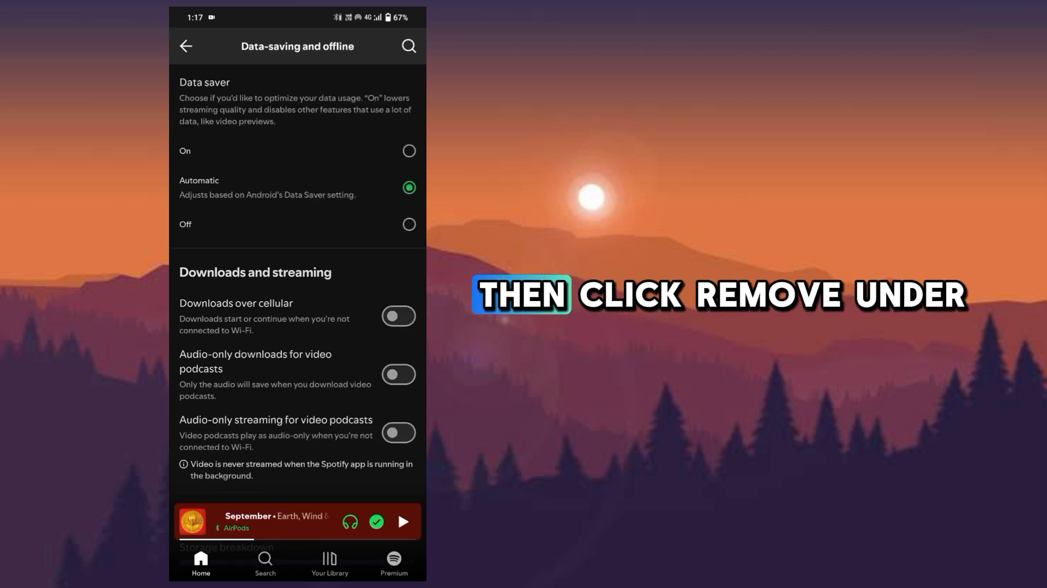
pyautogui.scroll(-3)
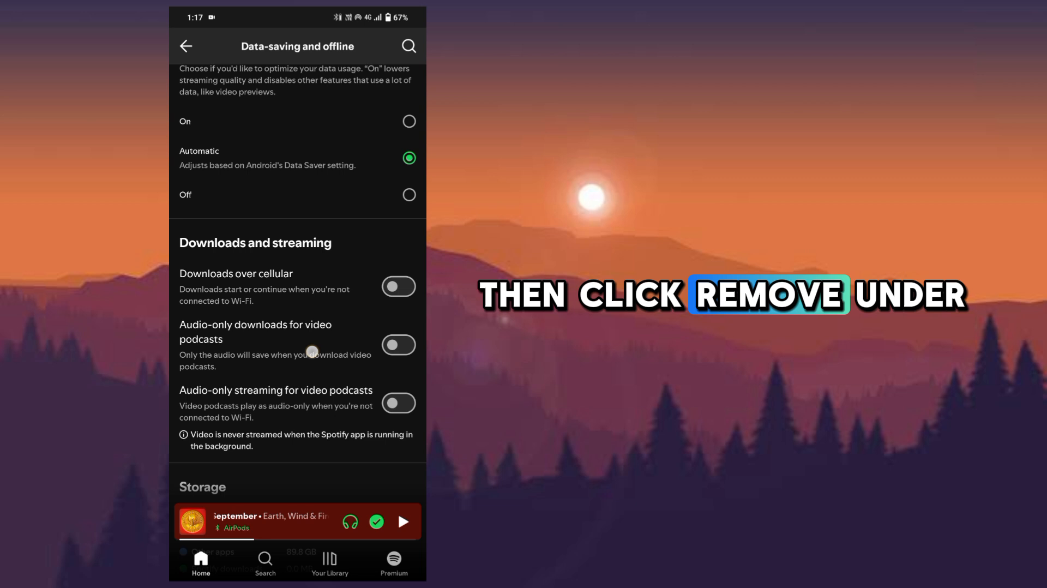
pyautogui.scroll(-3)
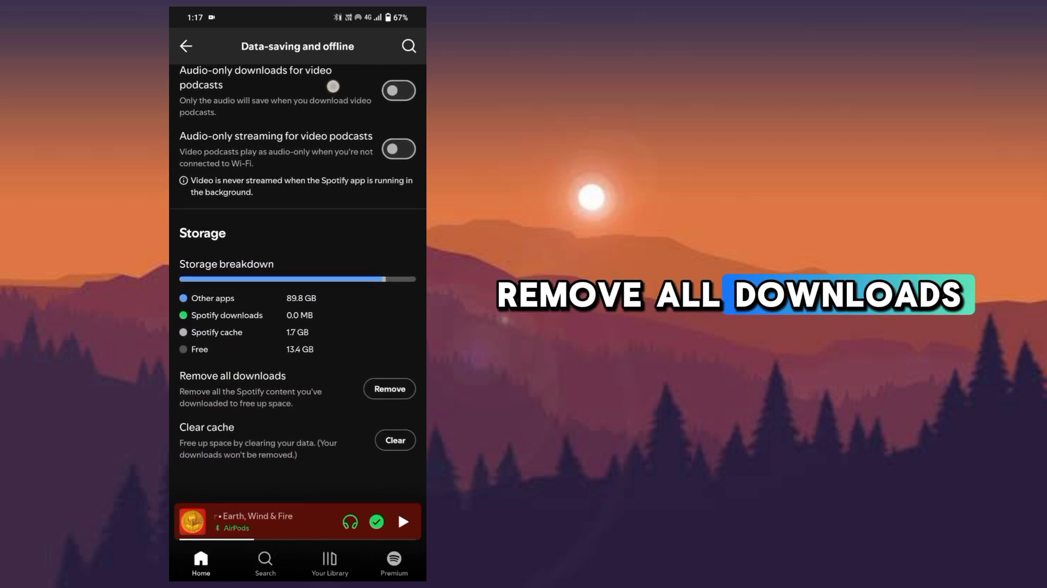